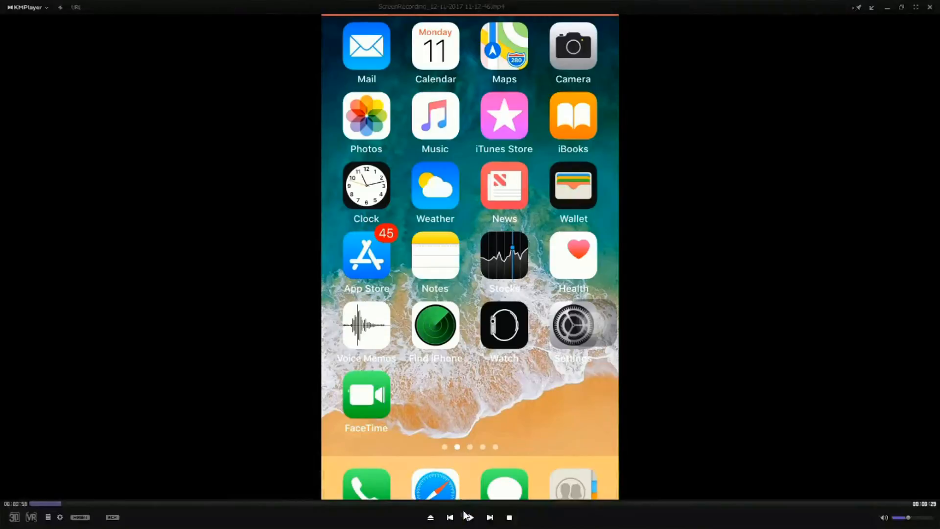
pyautogui.moveTo(470, 517)
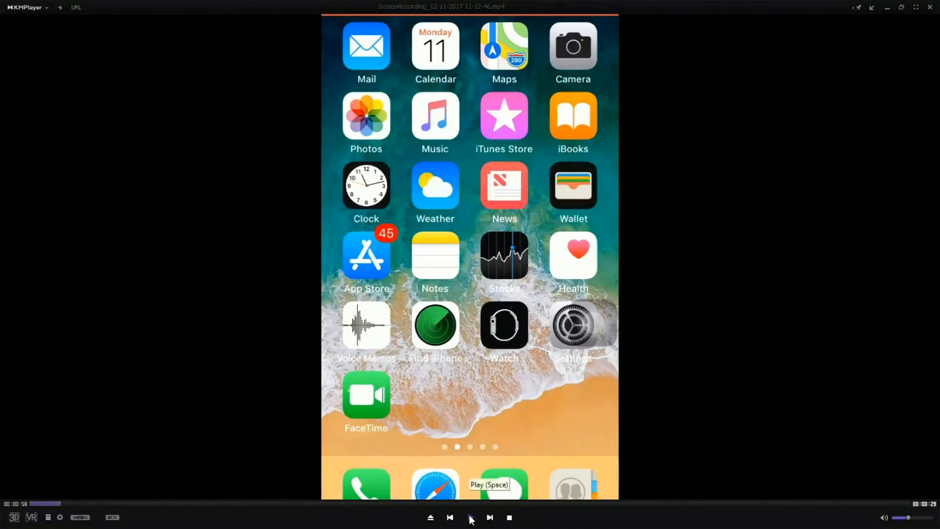
# Start playing the iPhone screen recording in KMPlayer.
pyautogui.click(469, 517)
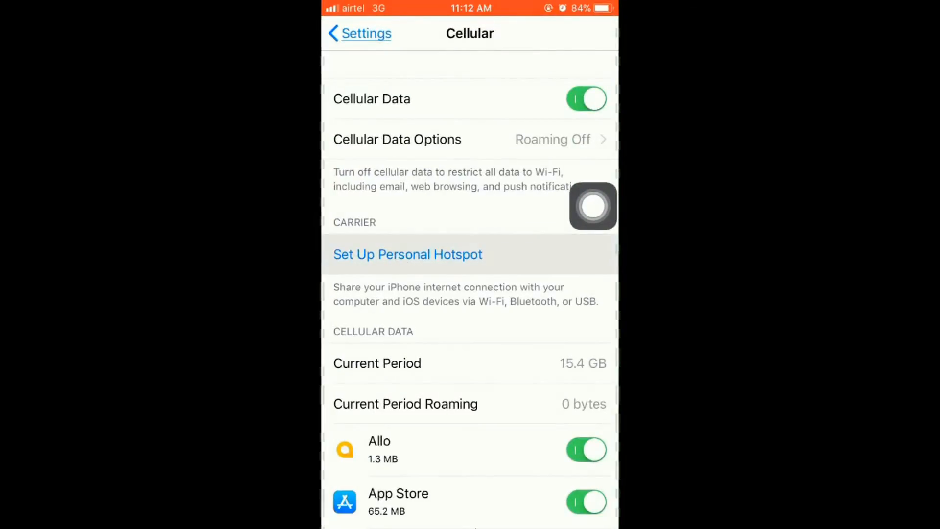
# Pause and resume playback while the Set Up Personal Hotspot carrier alert is shown.
pyautogui.click(408, 254)
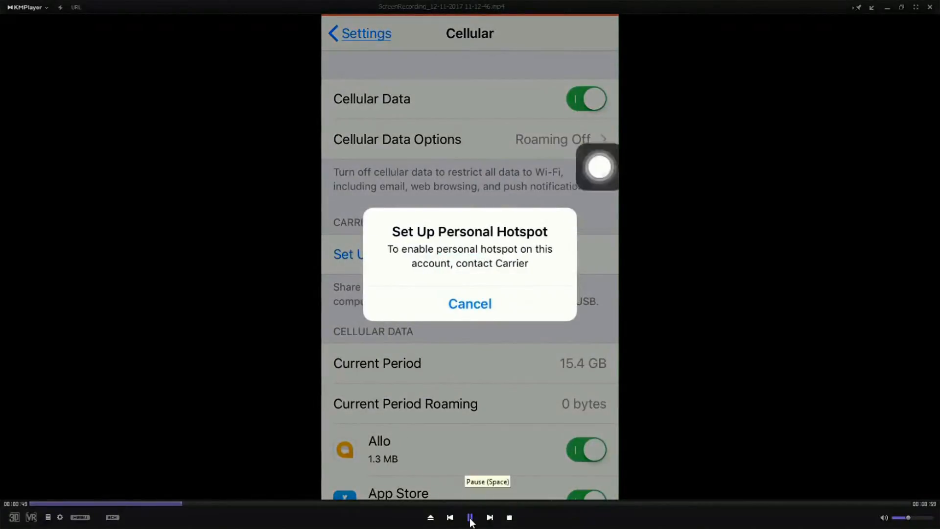
pyautogui.click(471, 517)
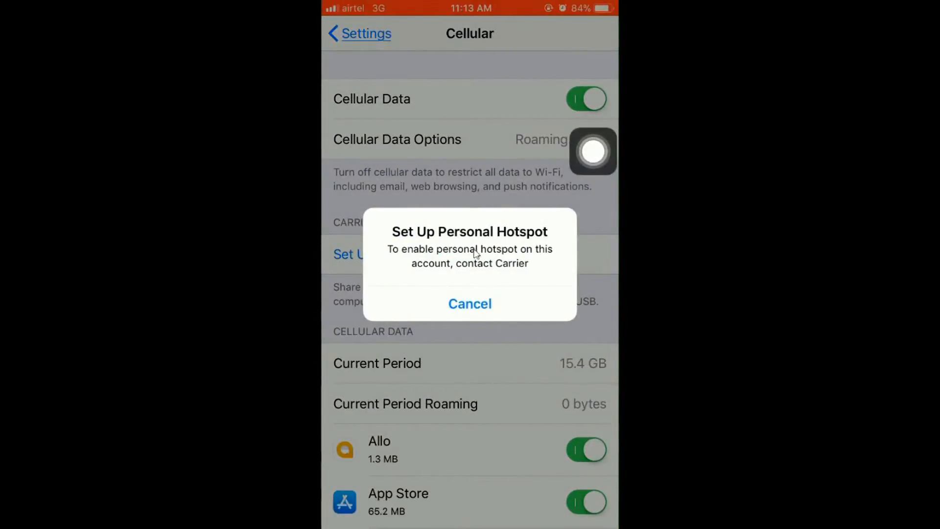
pyautogui.moveTo(519, 260)
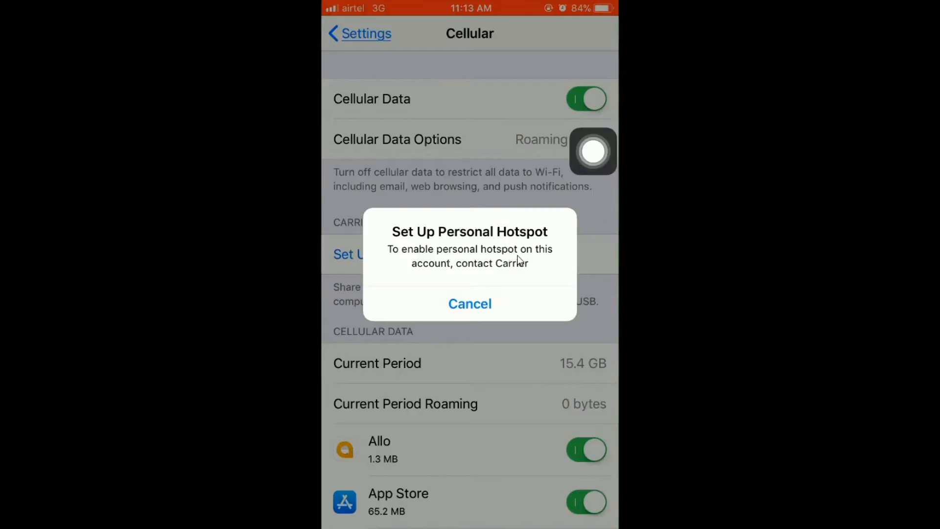
pyautogui.moveTo(426, 274)
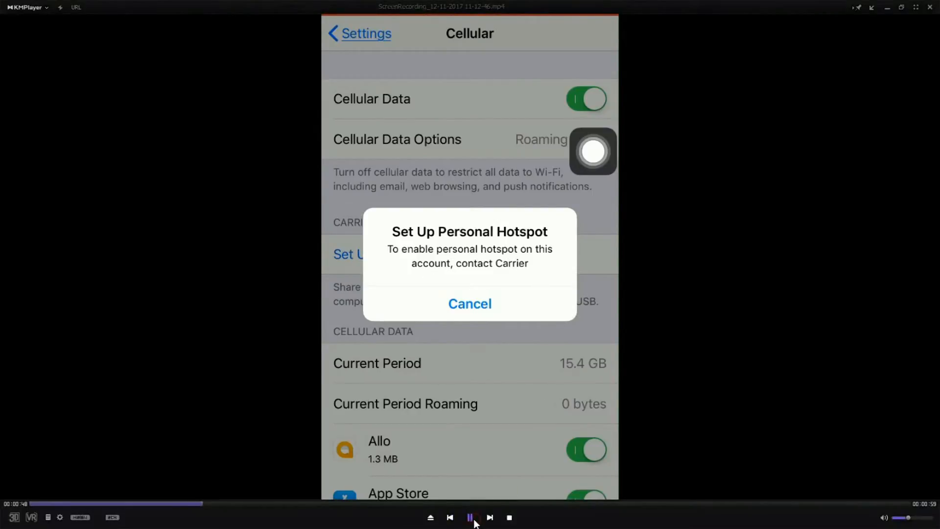
pyautogui.moveTo(469, 517)
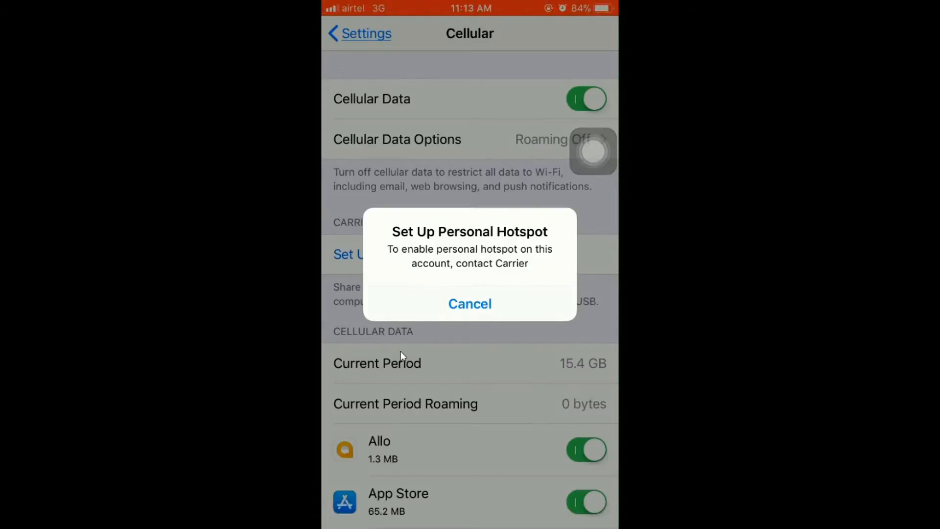
# Continue playback to the Cellular Data Network page with empty Personal Hotspot APN fields.
pyautogui.click(469, 304)
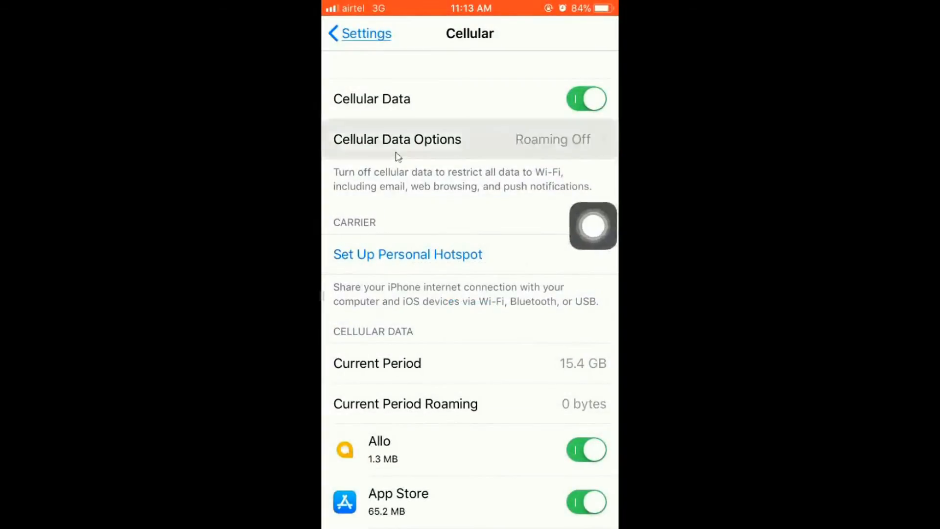
pyautogui.click(396, 139)
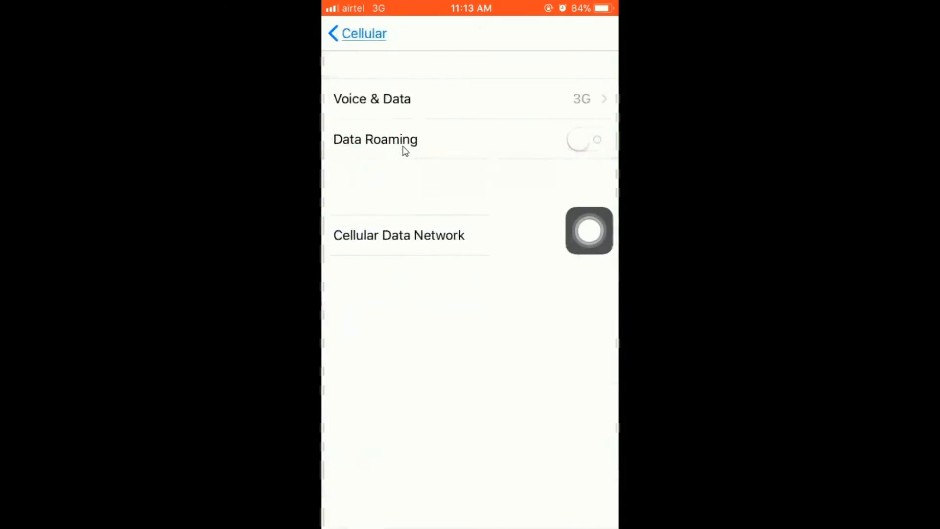
pyautogui.click(399, 234)
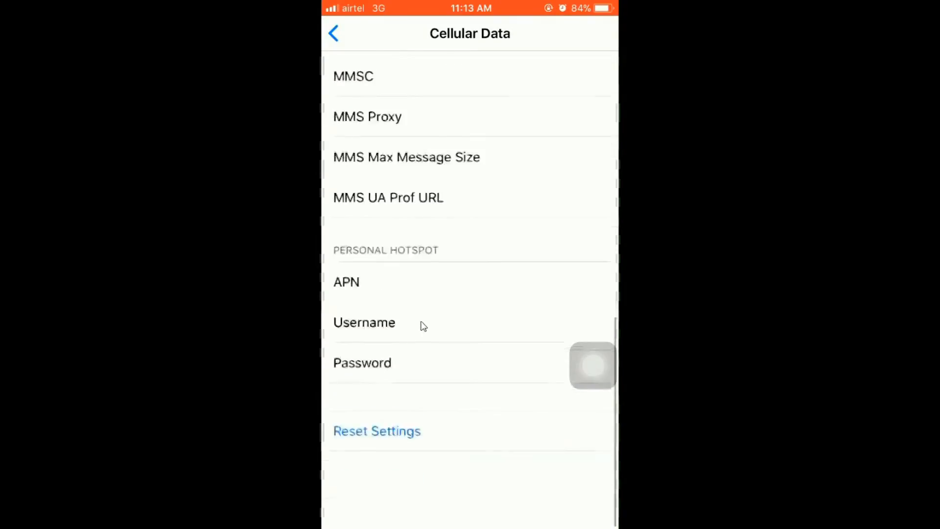
# Keep playing as 'iphone' is entered in the Personal Hotspot APN field and the screen goes back.
pyautogui.click(468, 282)
pyautogui.write('ipho')
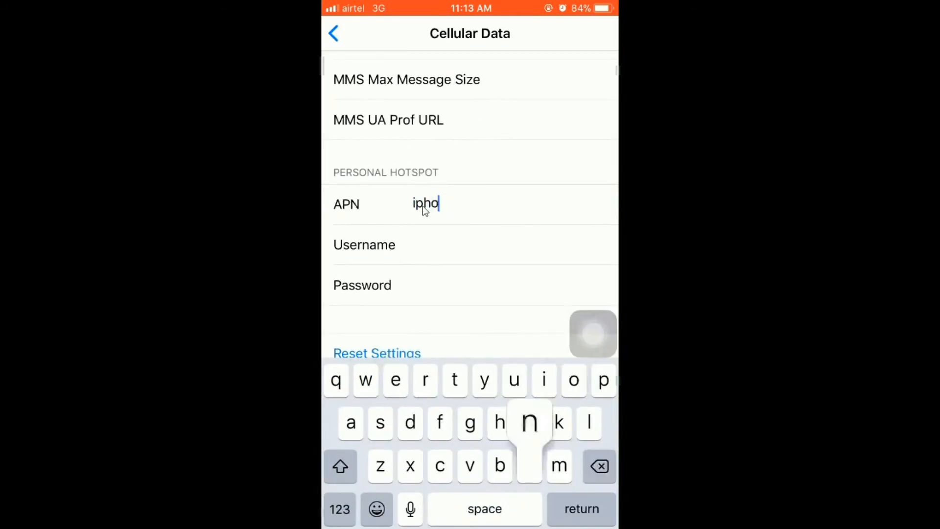
pyautogui.write('ne')
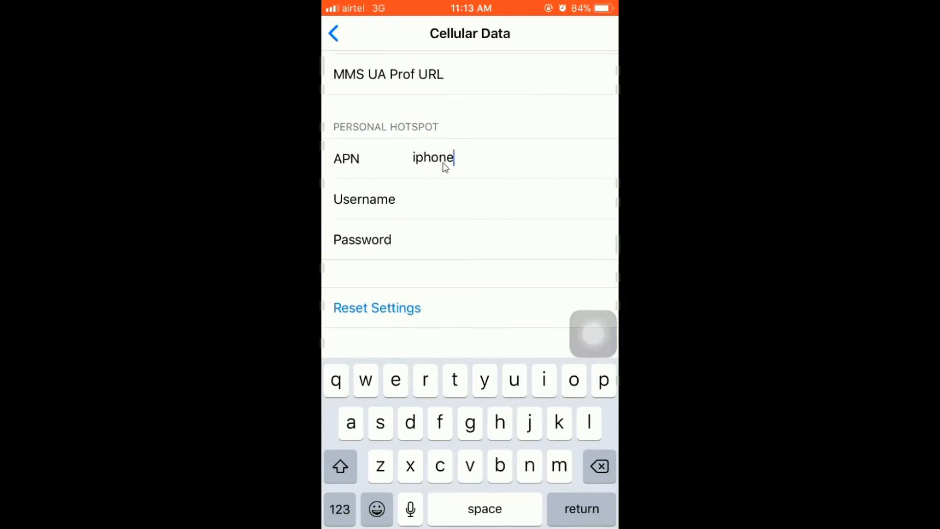
pyautogui.click(334, 34)
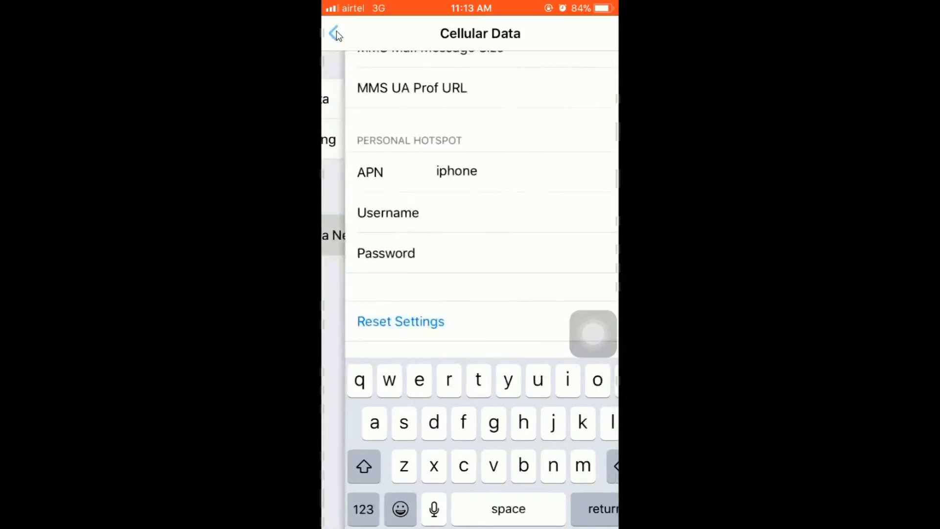
# Play on until Cellular lists a Personal Hotspot entry with its toggle and Wi-Fi password.
pyautogui.click(335, 33)
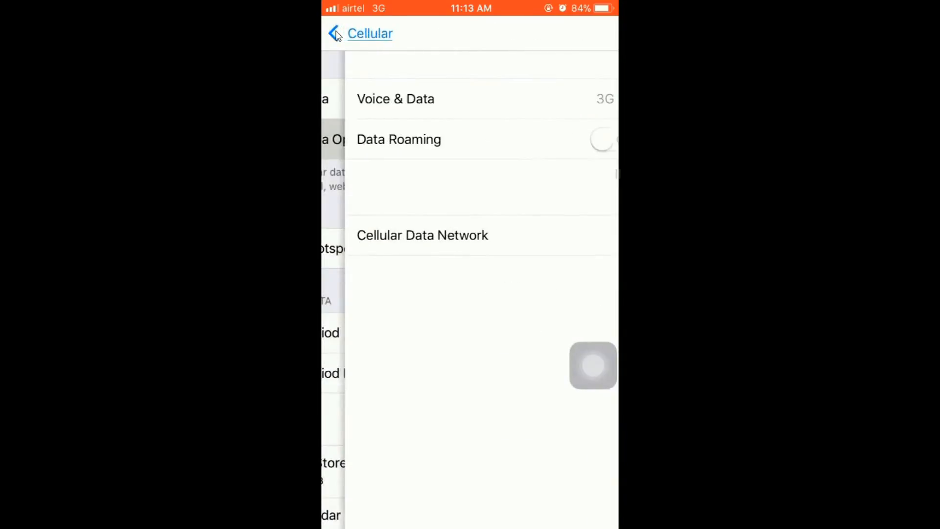
pyautogui.click(360, 34)
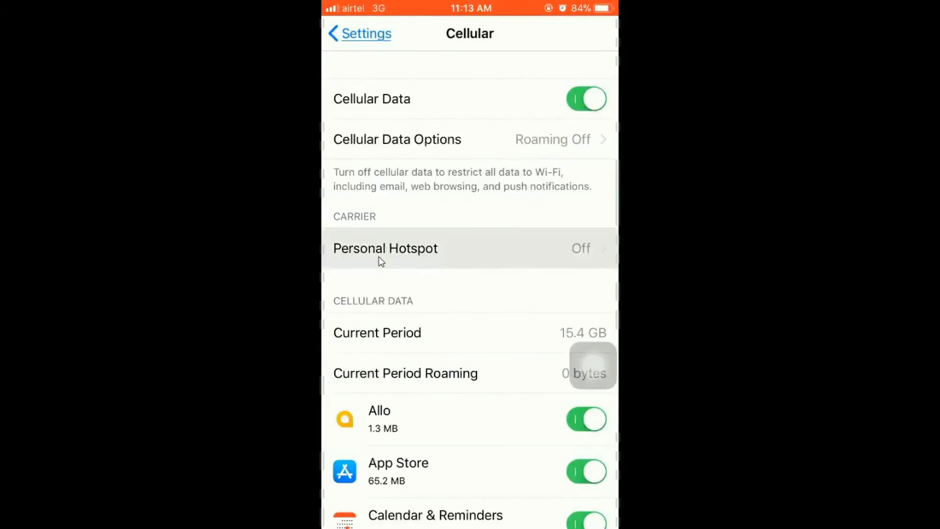
pyautogui.click(385, 248)
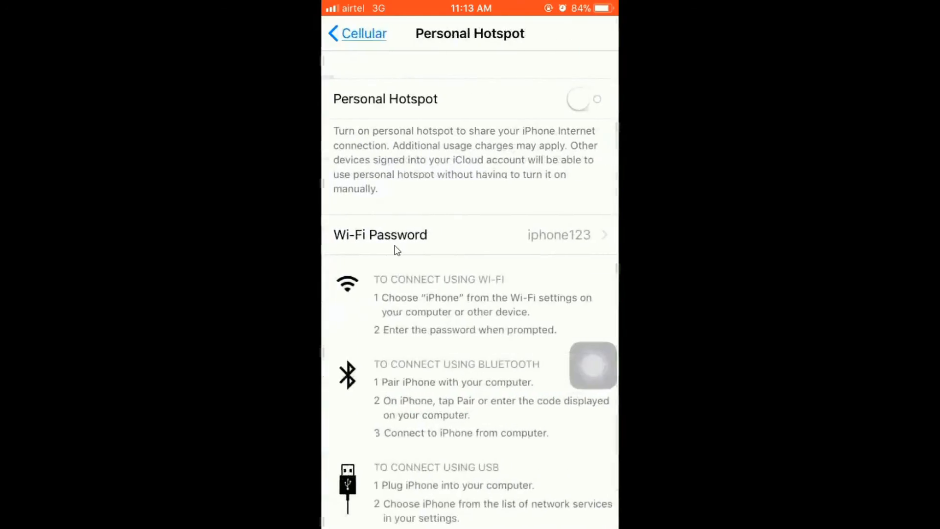
pyautogui.click(357, 33)
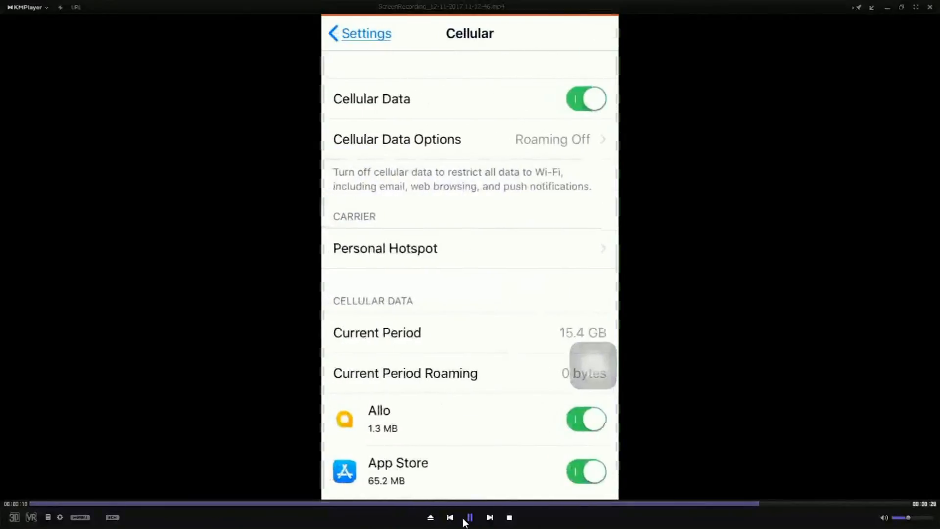
pyautogui.click(469, 517)
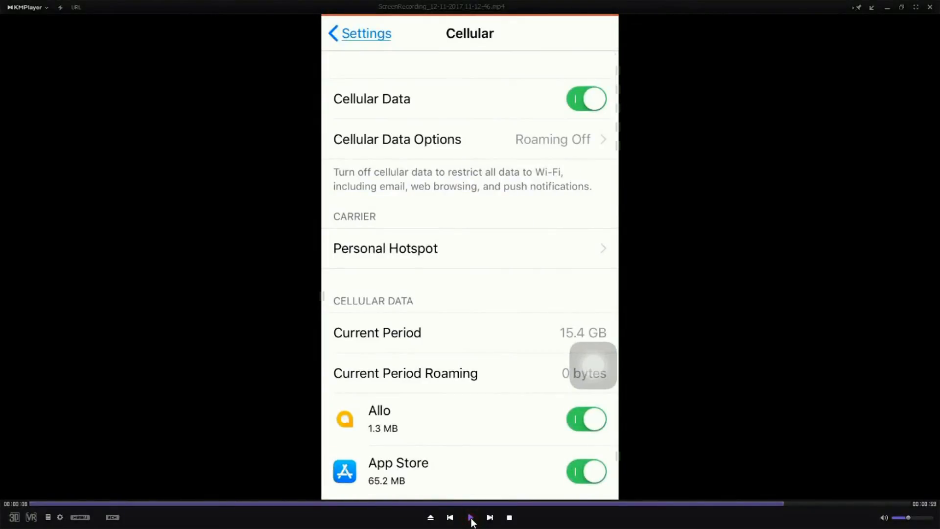
pyautogui.click(471, 517)
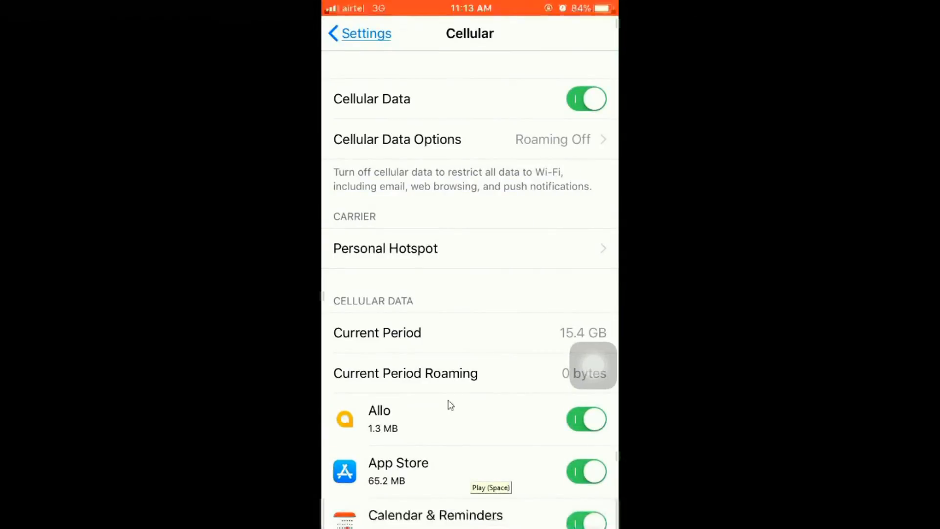
pyautogui.moveTo(497, 290)
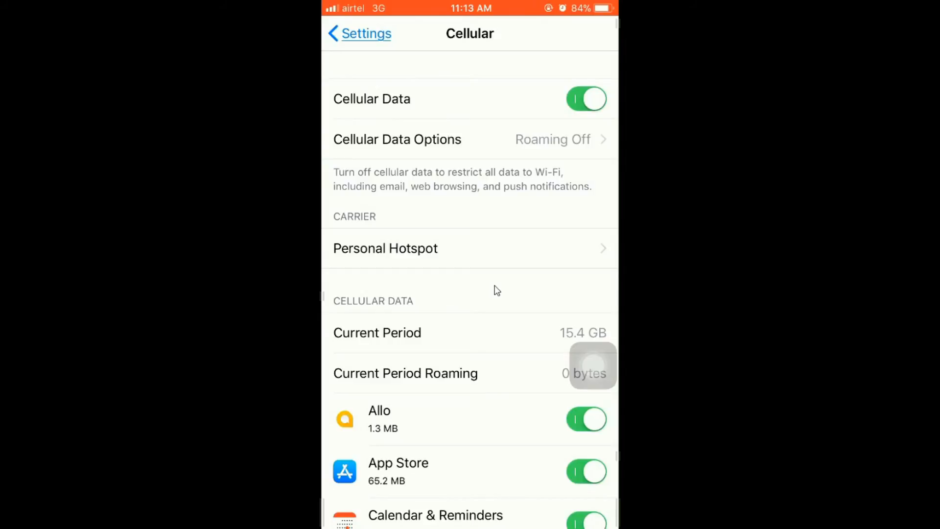
pyautogui.moveTo(469, 442)
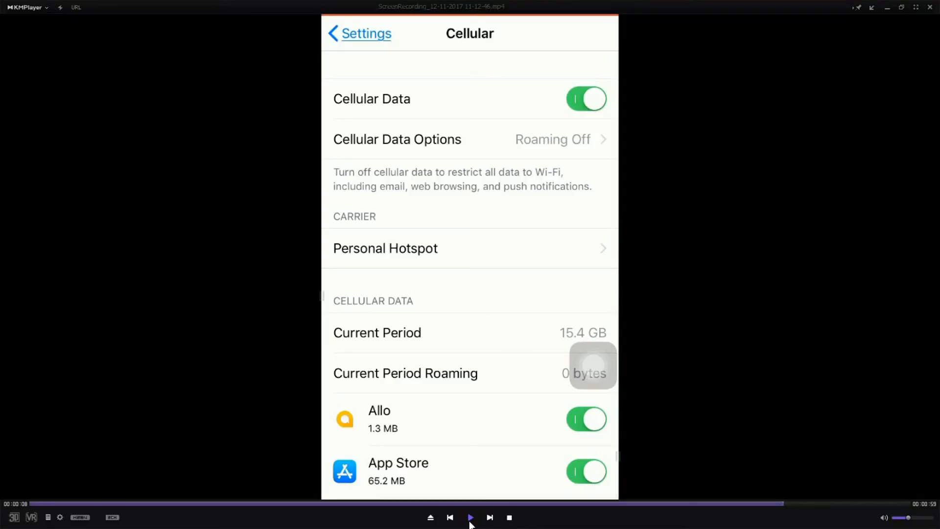
pyautogui.click(470, 517)
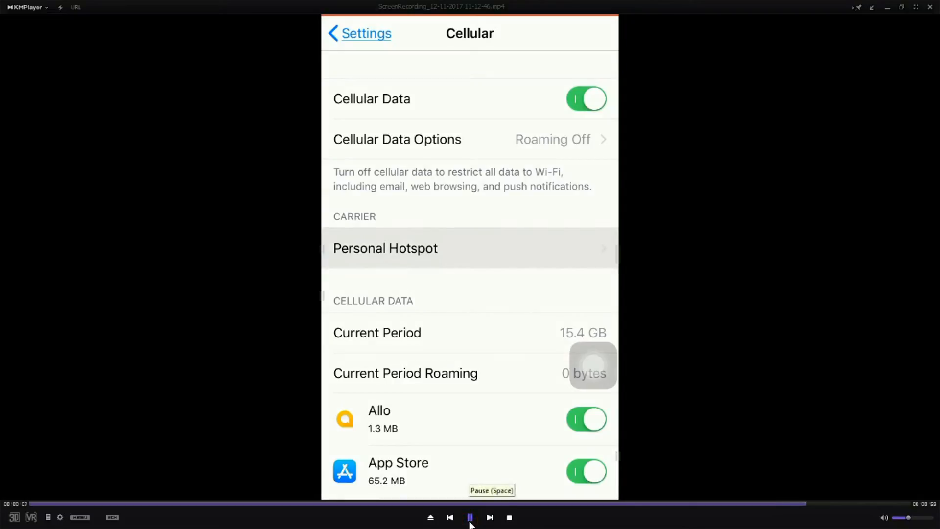